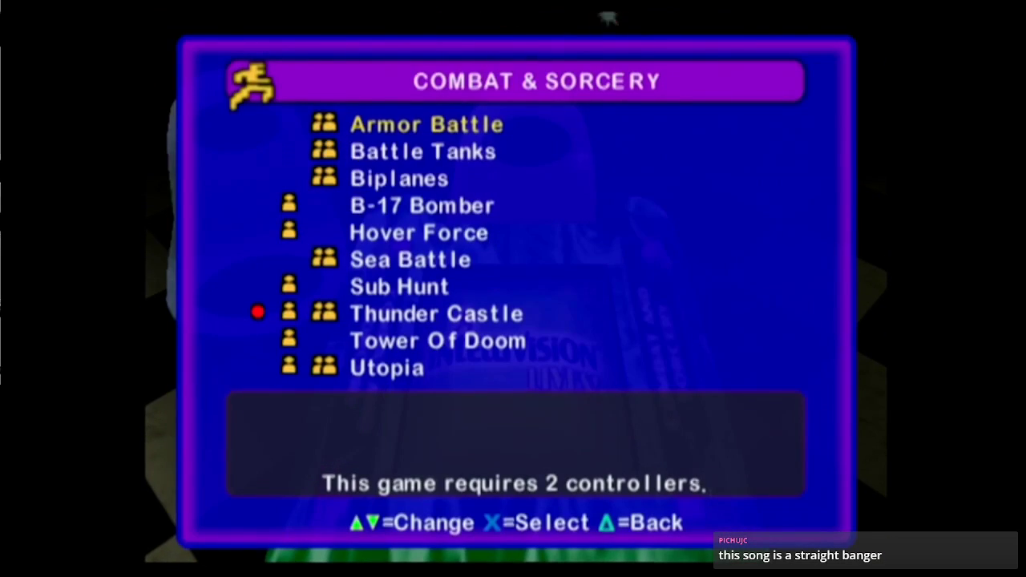
# - Browse the Combat & Sorcery game list to reach Space Hawk
pyautogui.press('Down')
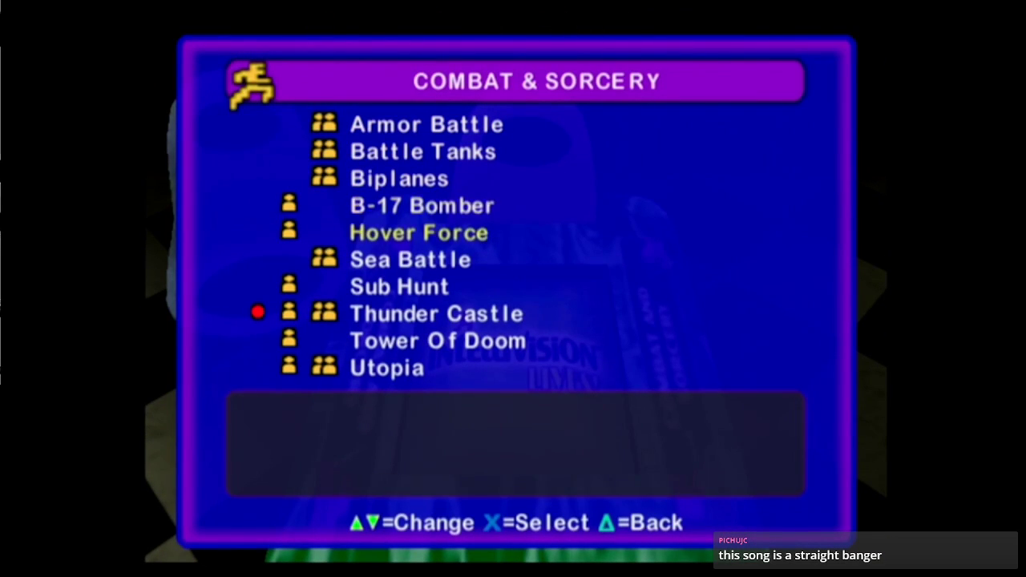
pyautogui.press('up')
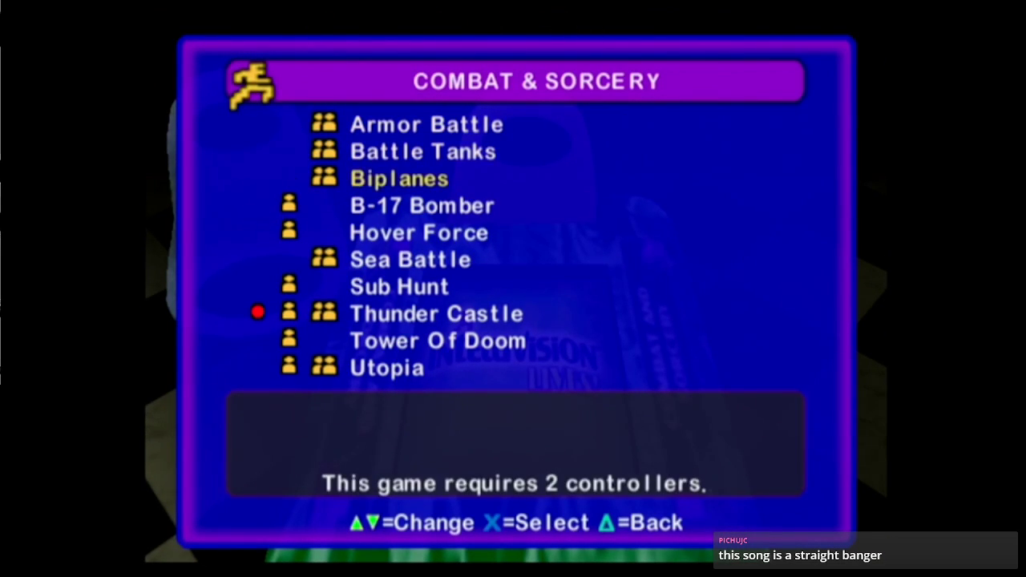
pyautogui.press('Down')
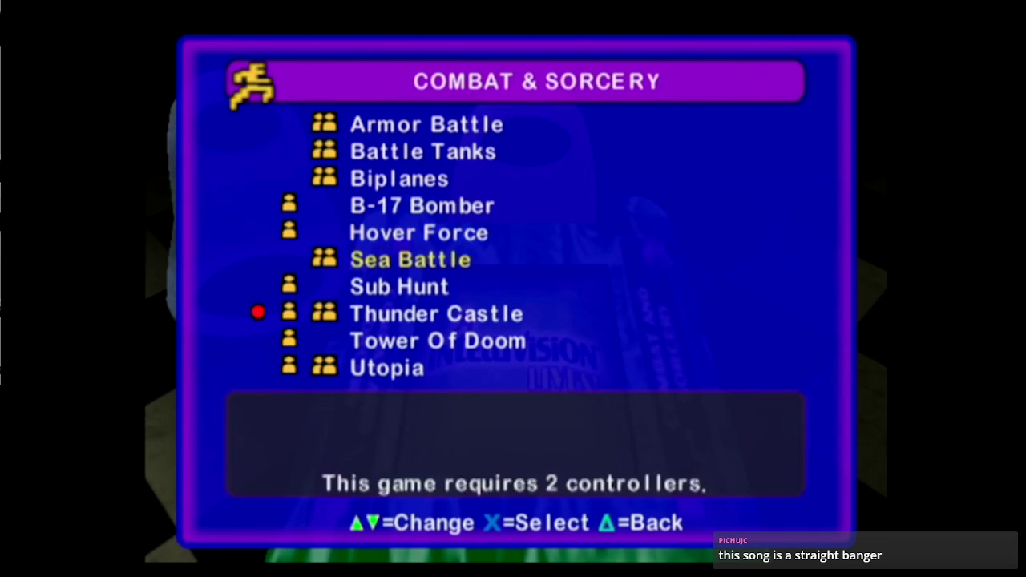
pyautogui.press('Up')
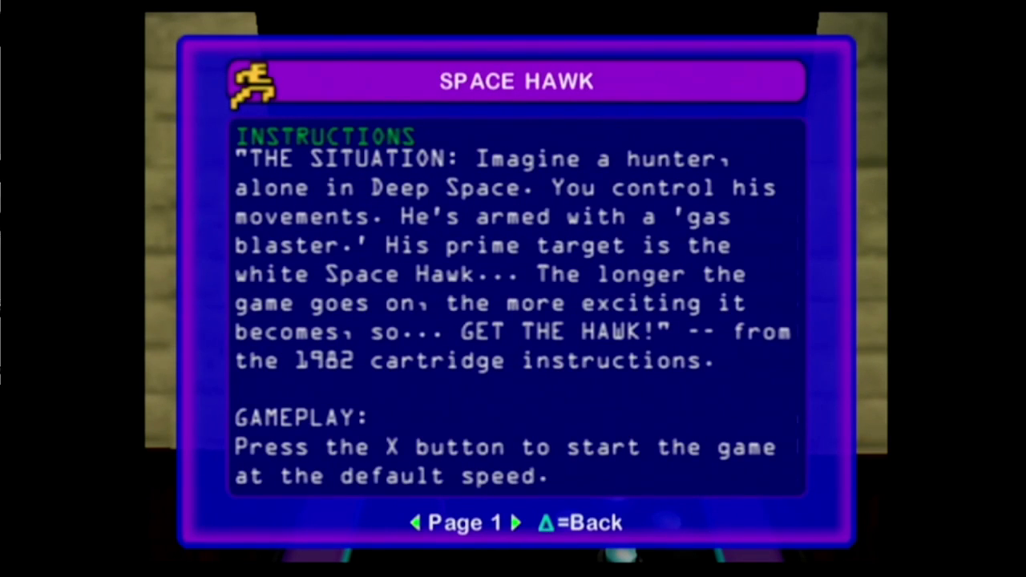
pyautogui.click(516, 523)
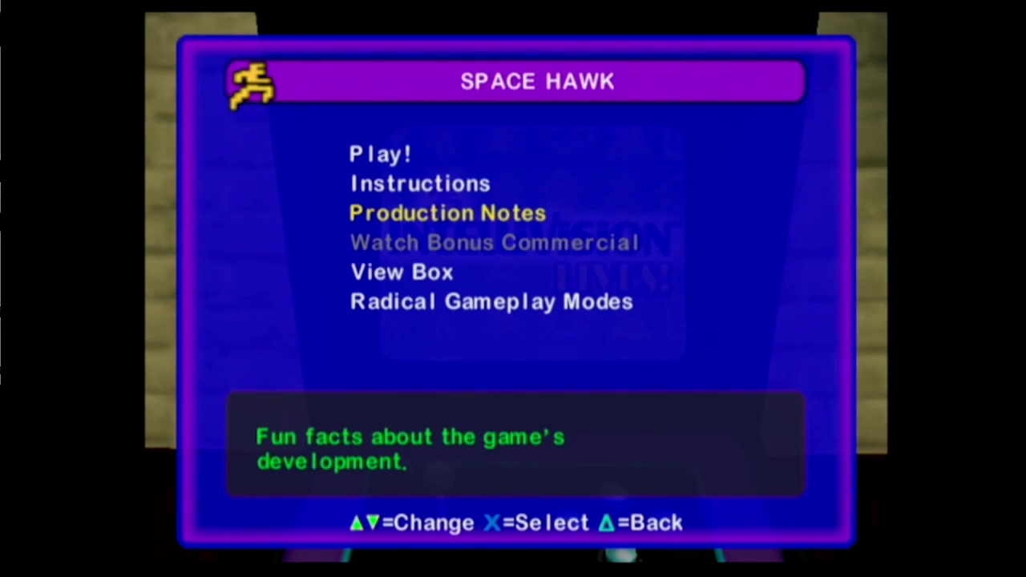
# - Read both Space Hawk instruction pages and return to the Space Hawk menu
pyautogui.press('Up')
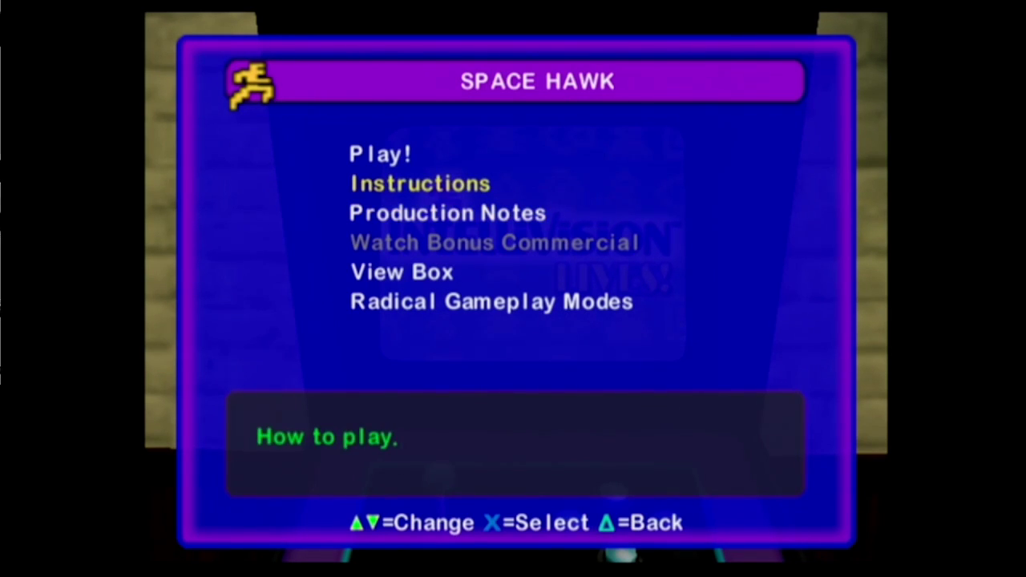
pyautogui.press('Down')
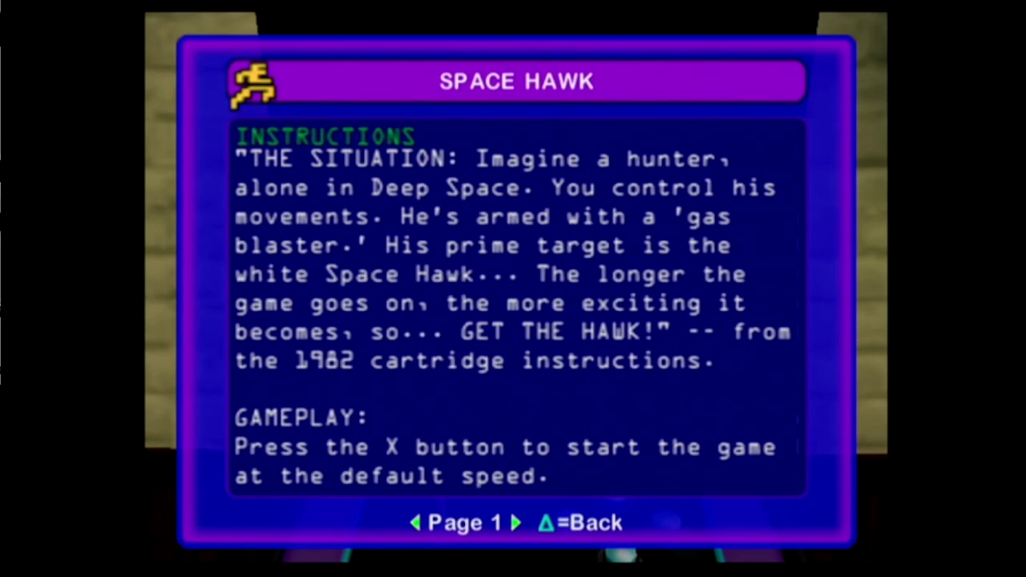
pyautogui.click(516, 522)
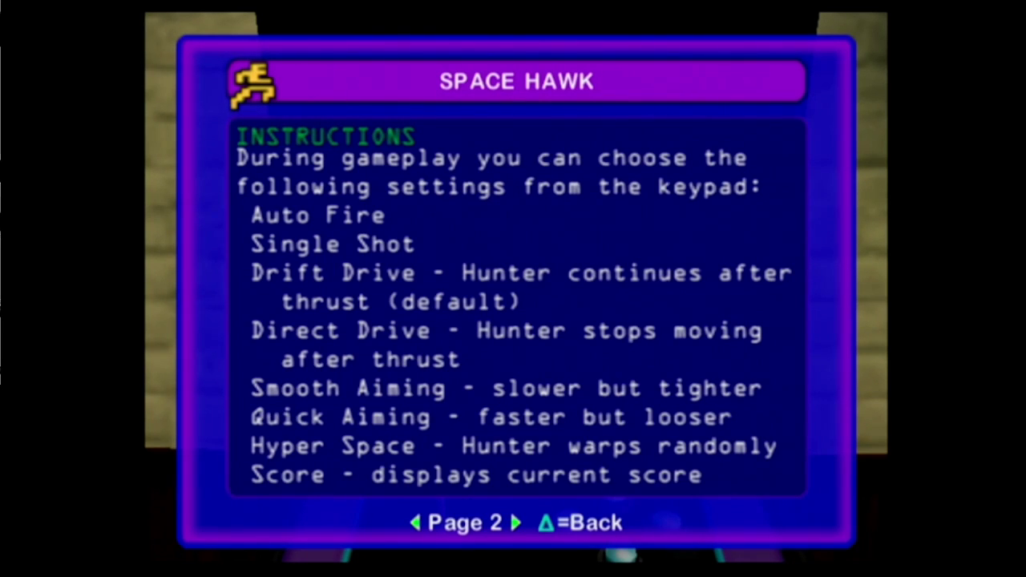
pyautogui.click(515, 523)
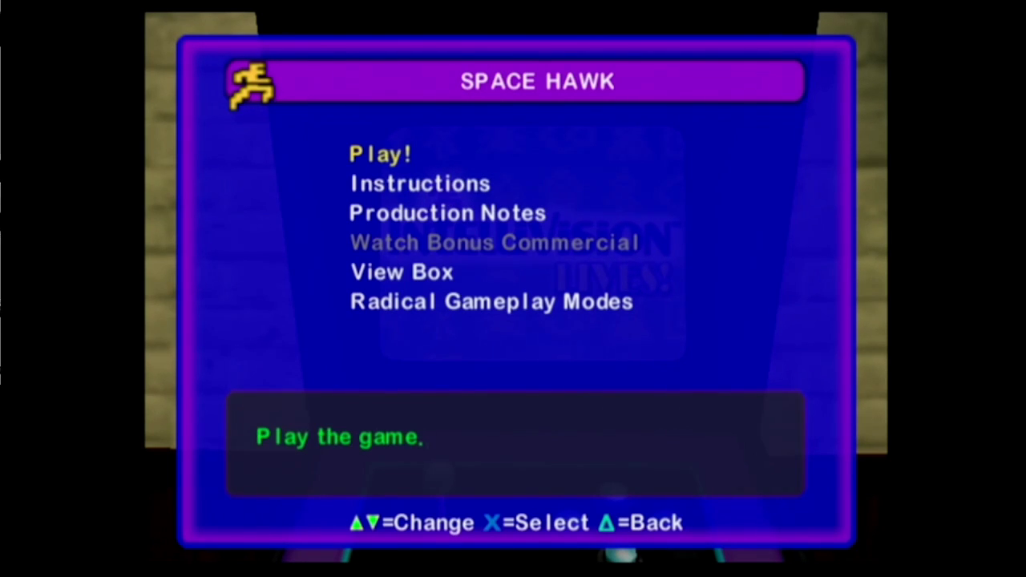
# - Choose Play! for Space Hawk and continue from the controller layout screen
pyautogui.click(419, 183)
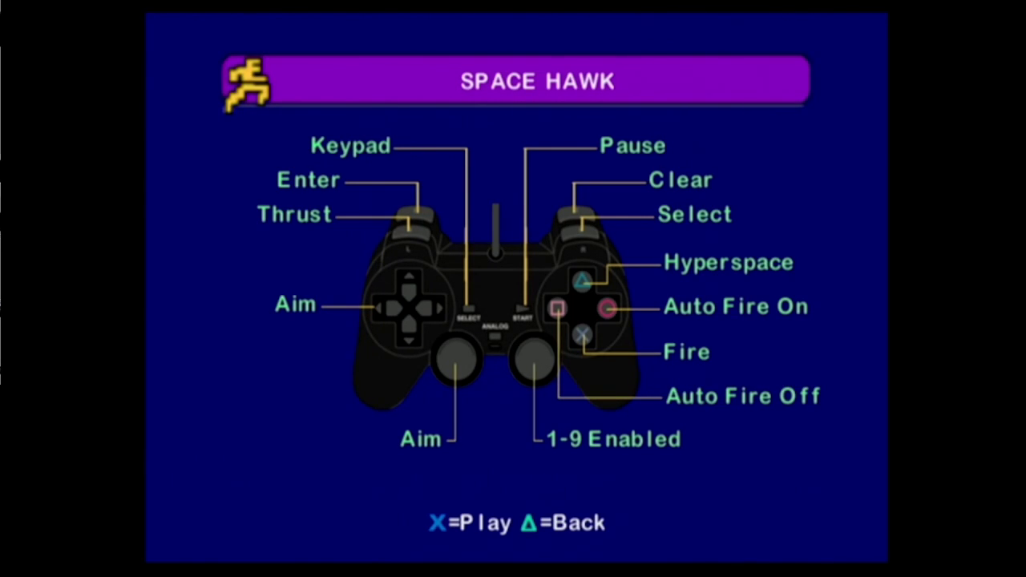
pyautogui.press('x')
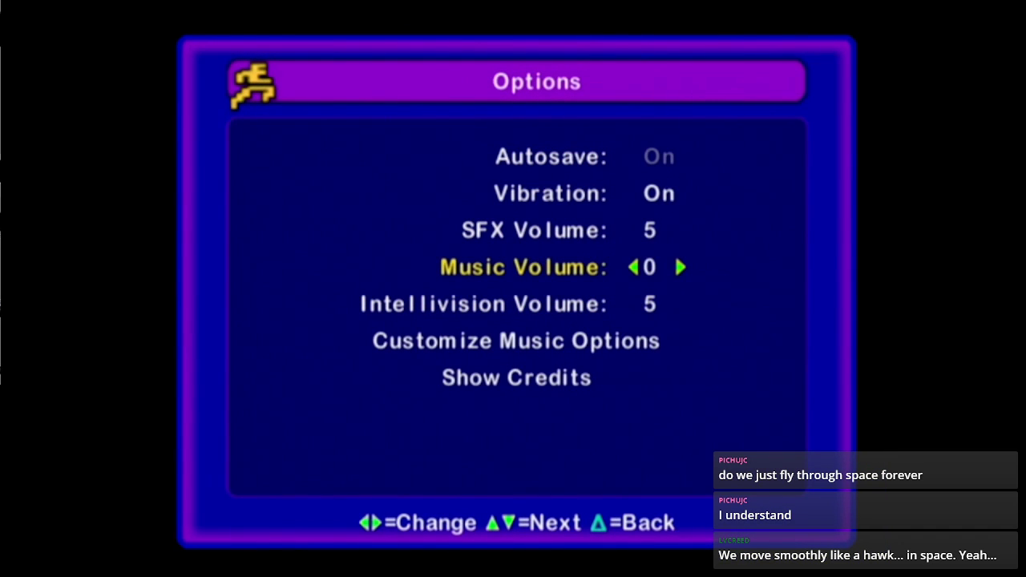
# - Leave Music Volume at 0 and exit Options into Space Hawk
pyautogui.press('Down')
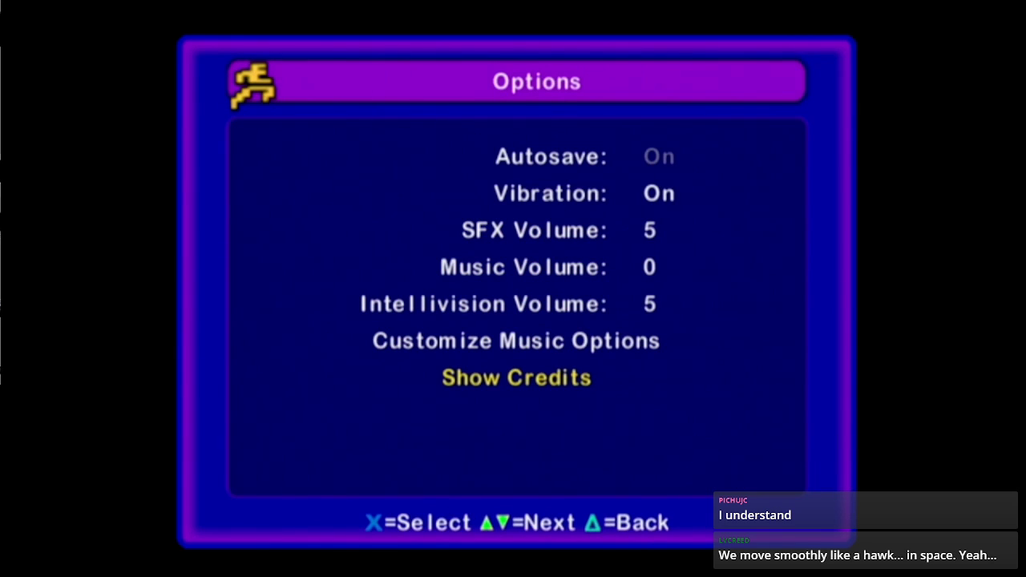
pyautogui.click(516, 339)
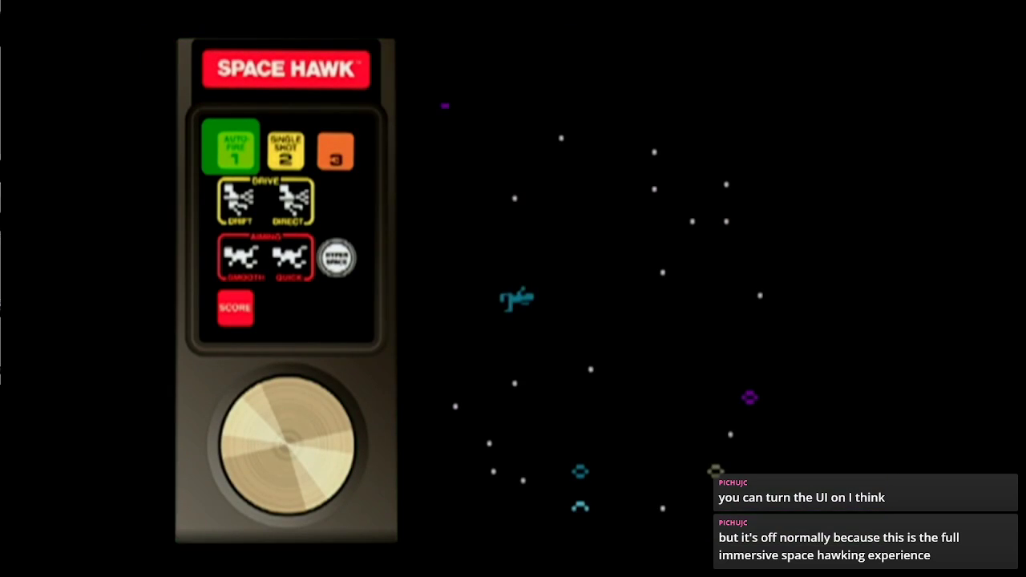
# - Switch the Hunter to Drift drive, then warp it away with Hyper Space
pyautogui.click(234, 257)
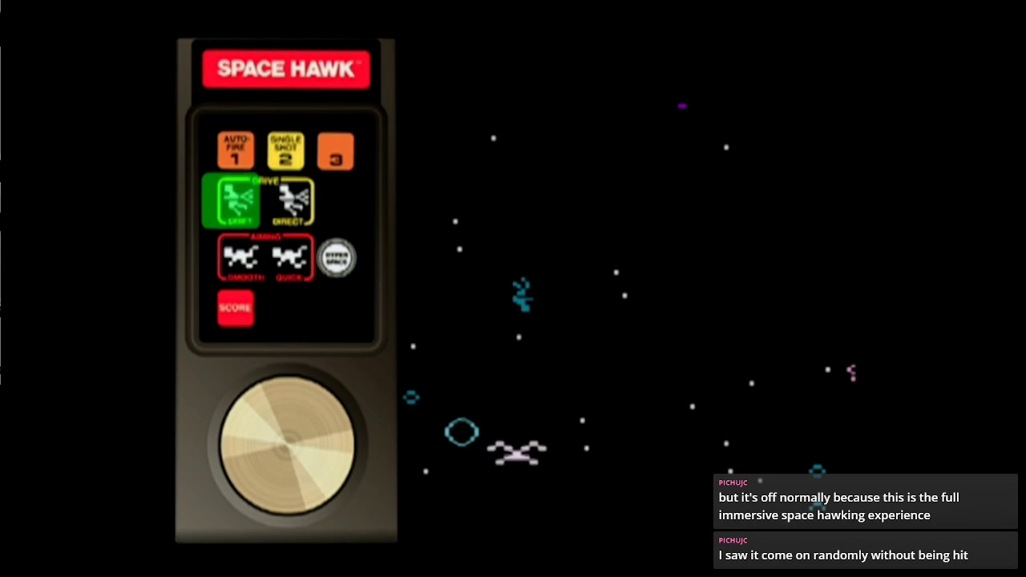
pyautogui.click(337, 256)
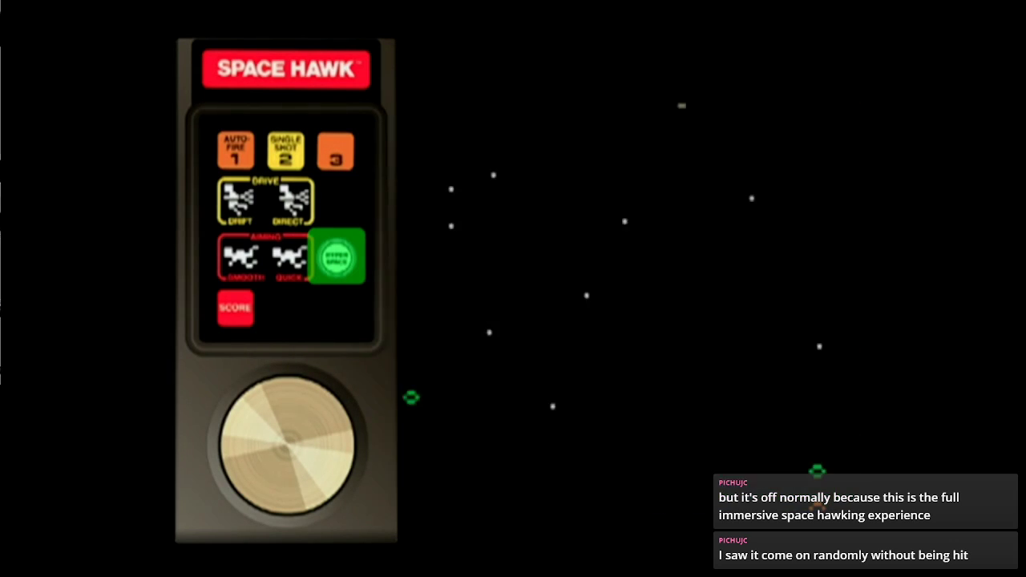